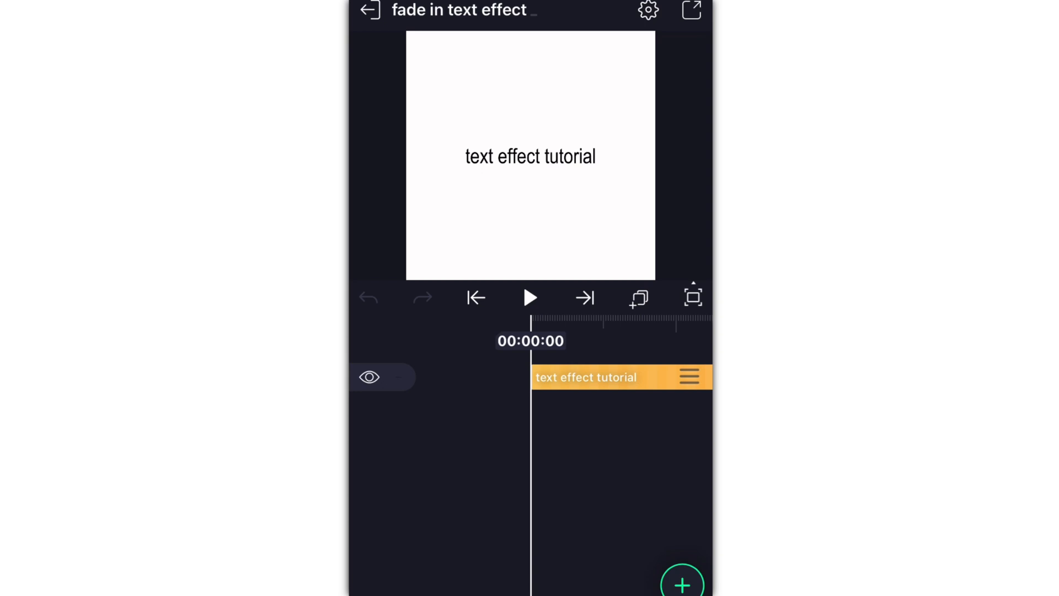
Keyframe the 'text effect tutorial' layer's opacity down to 0% and scrub to about two seconds.
click(620, 377)
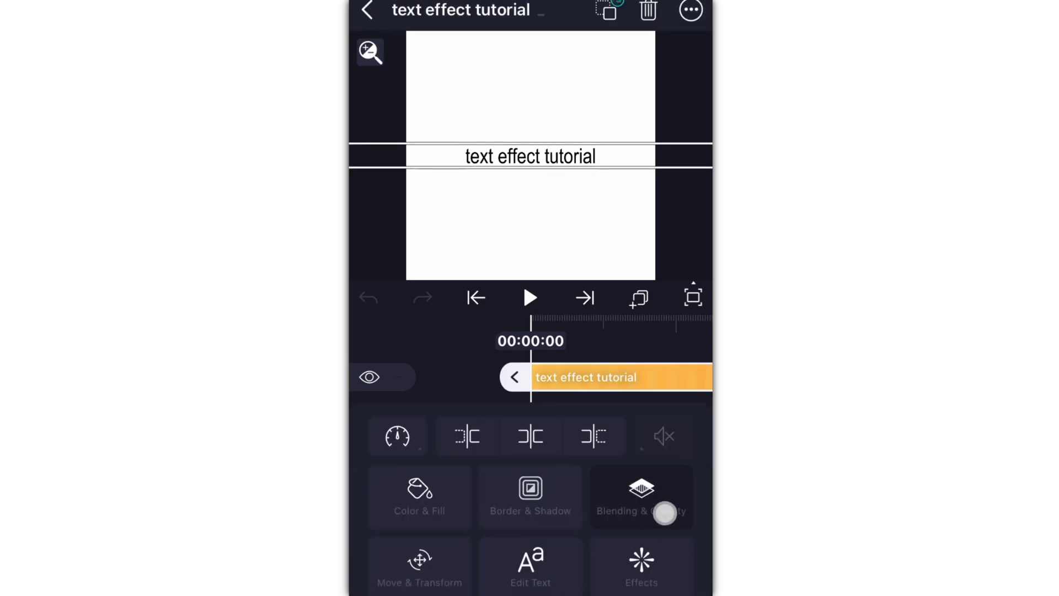
click(640, 497)
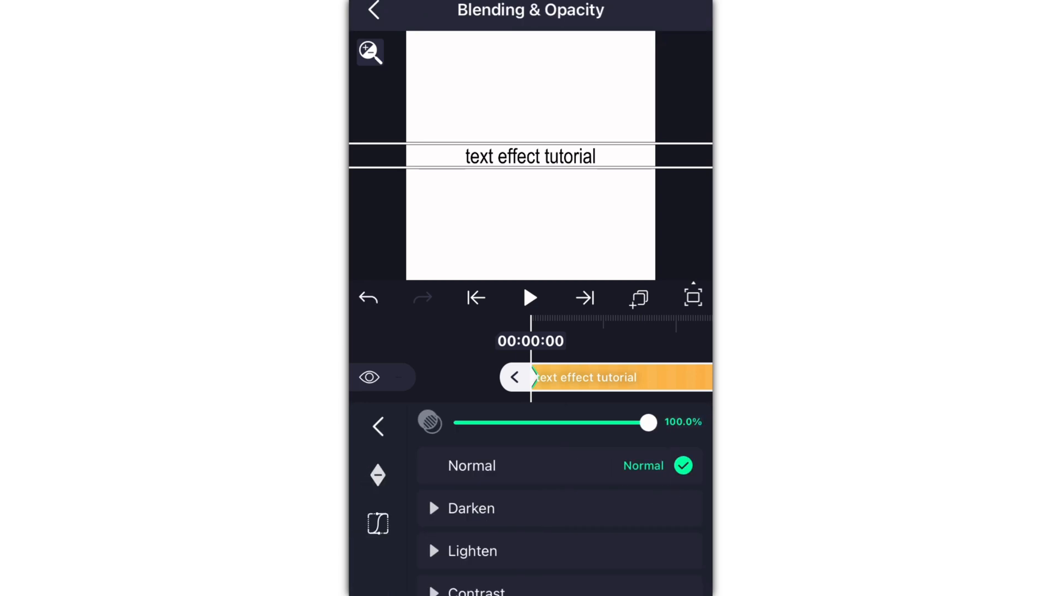
drag(647, 422, 460, 422)
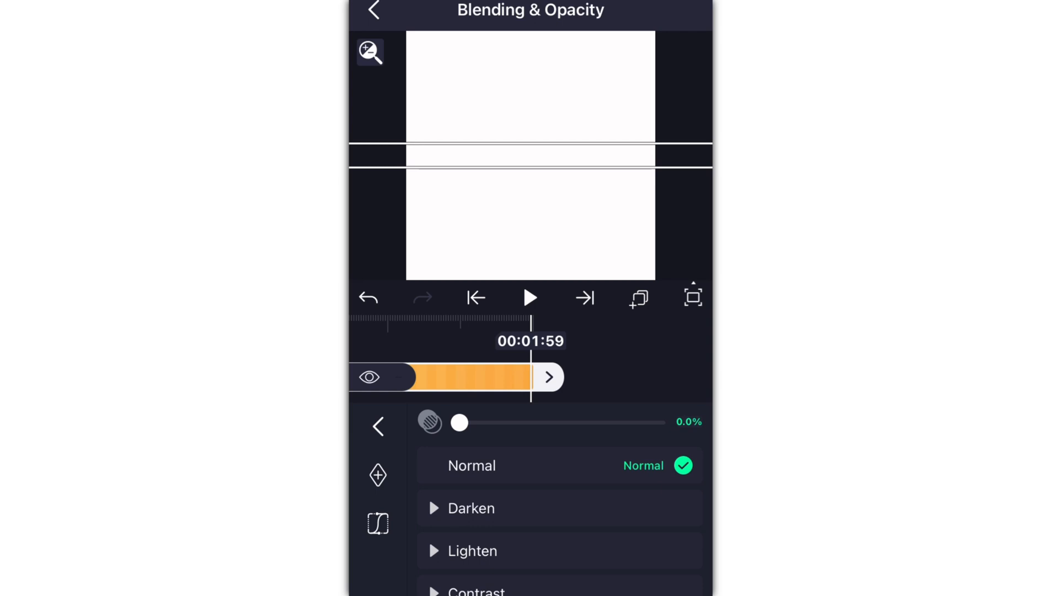
drag(460, 422, 645, 422)
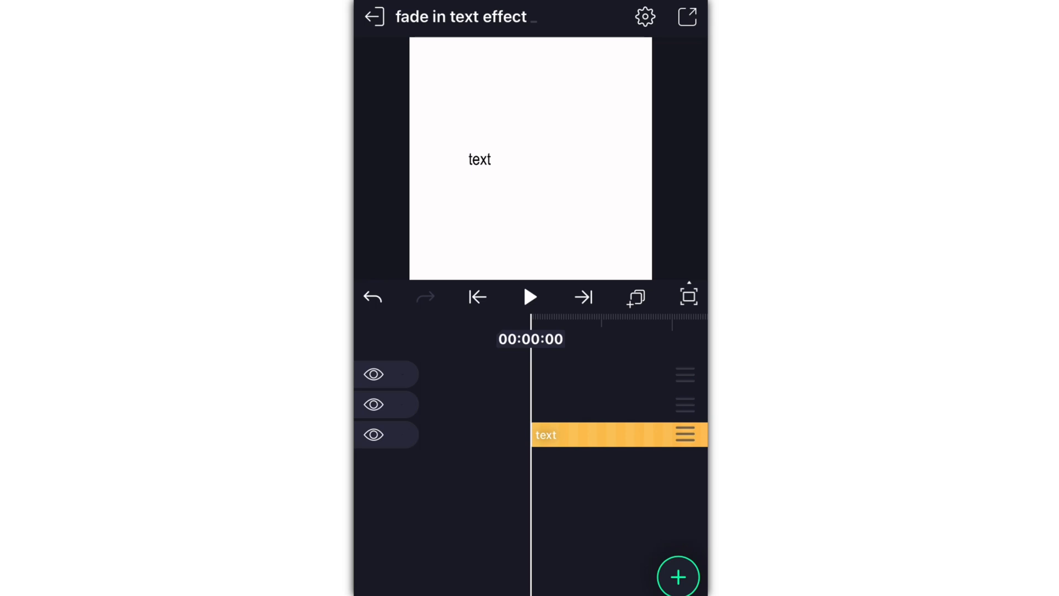
Select the layer holding the word 'text'.
click(534, 339)
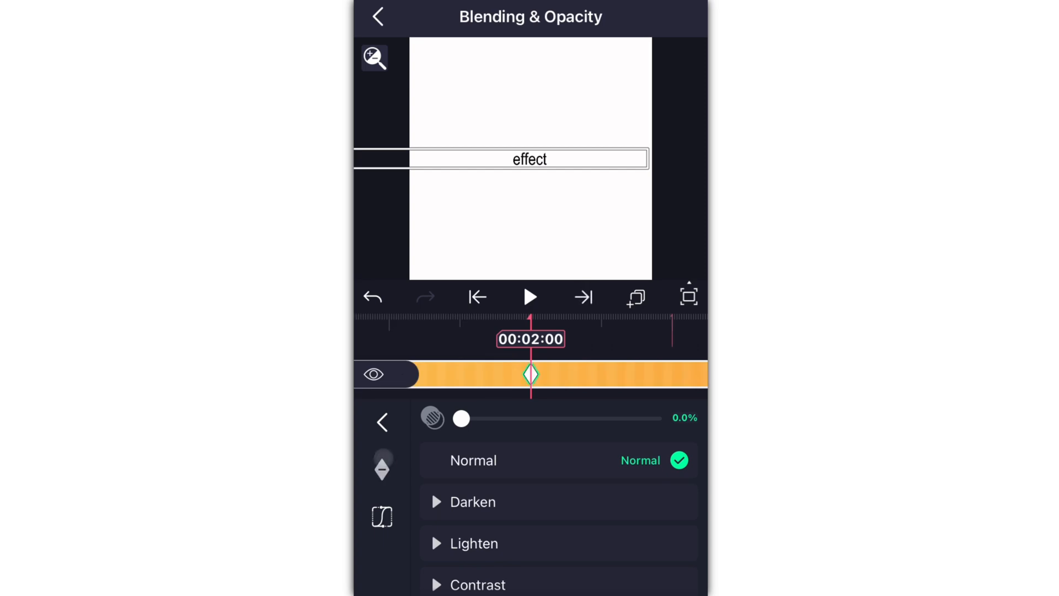
Fade the word 'effect' from 0% up to 100% opacity at two seconds.
drag(461, 418, 537, 418)
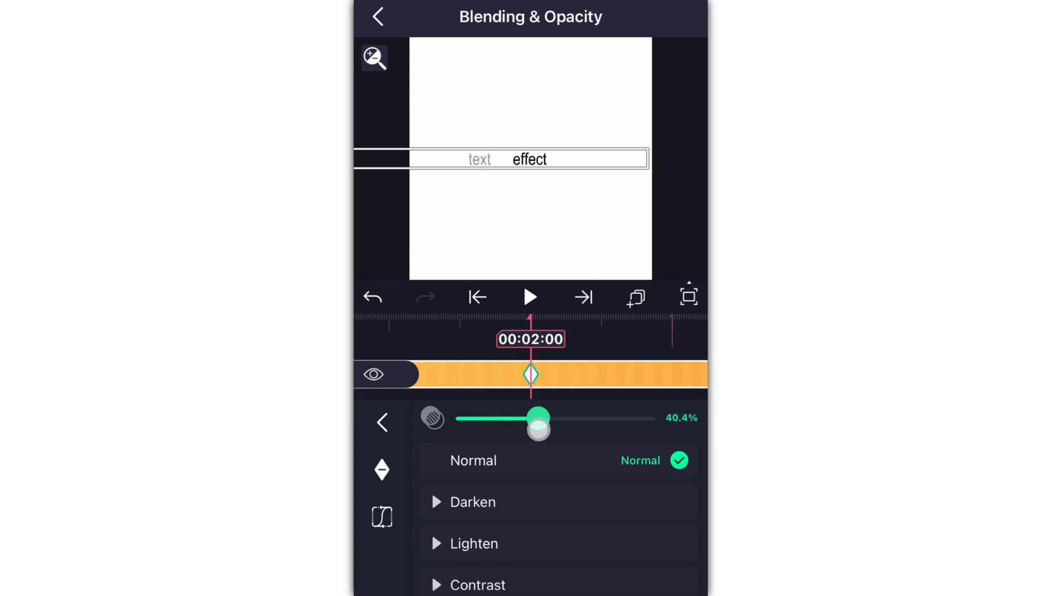
drag(539, 419, 644, 418)
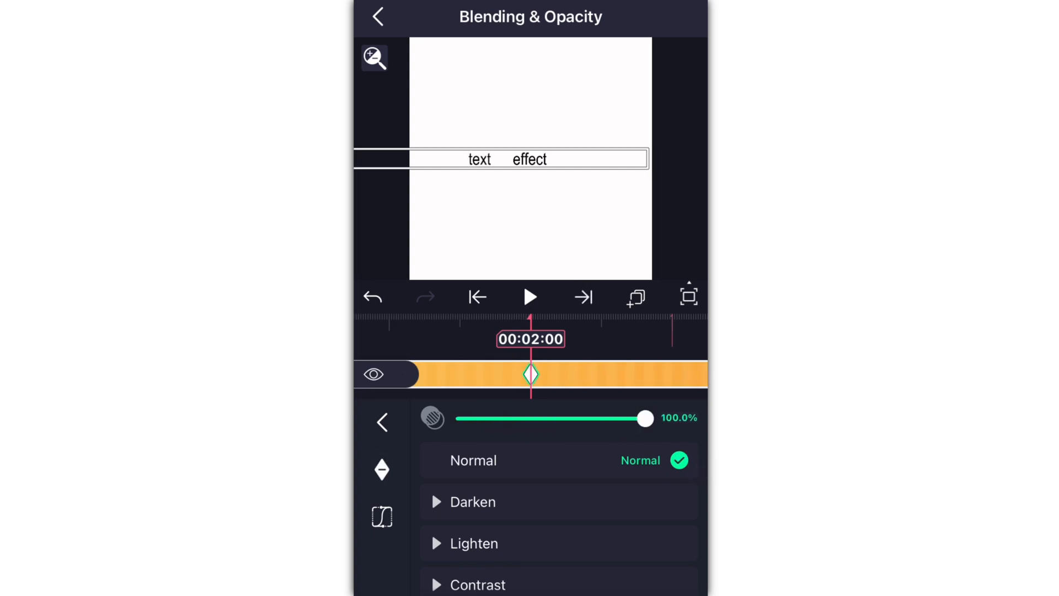
click(377, 16)
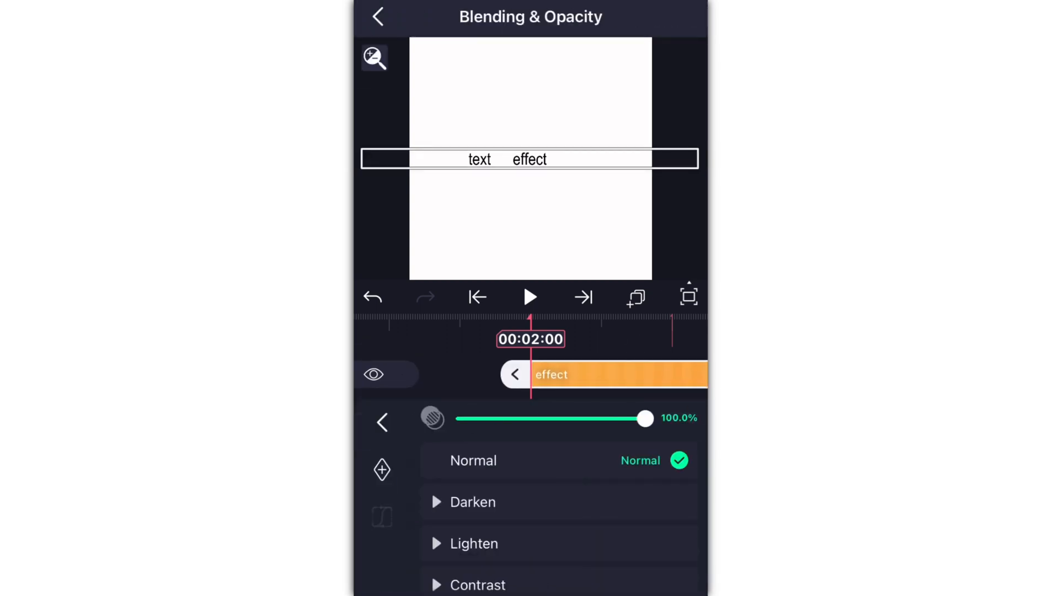
Bring 'tutorial' to full opacity at three seconds, then rewind and play the preview.
drag(645, 418, 462, 418)
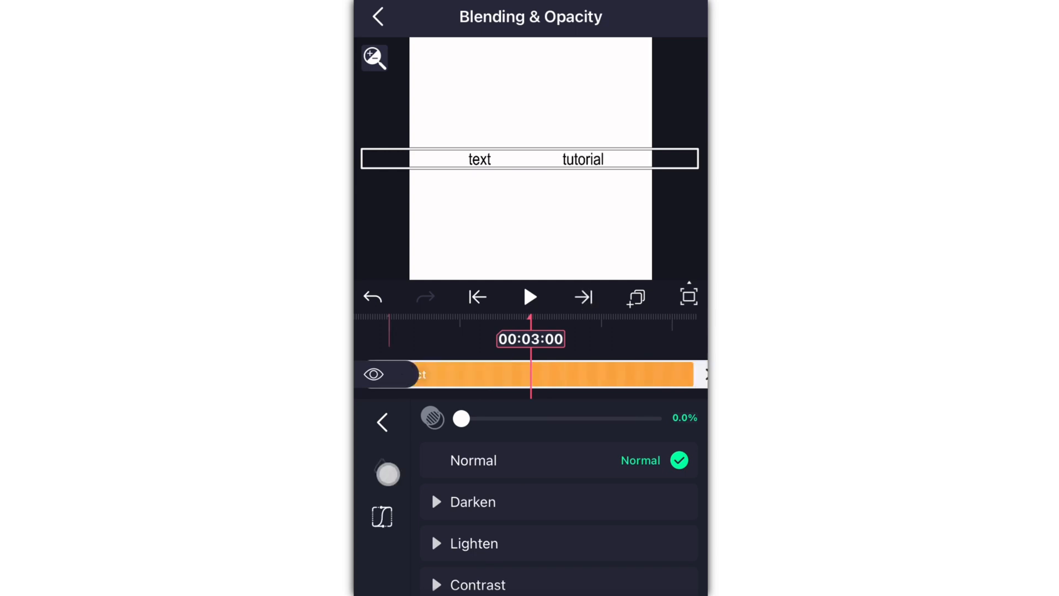
drag(461, 418, 644, 418)
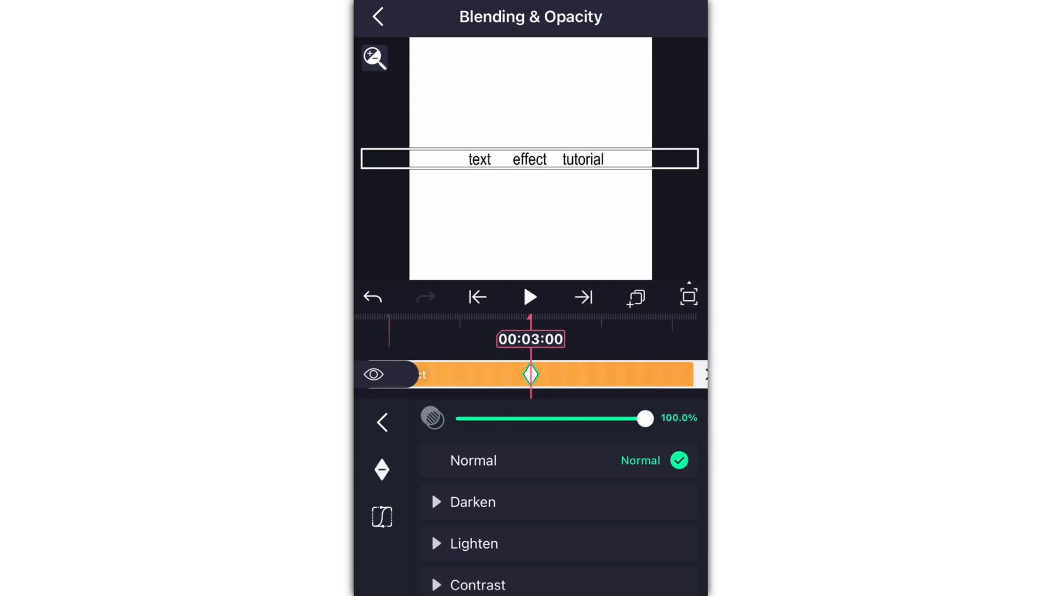
drag(644, 418, 461, 418)
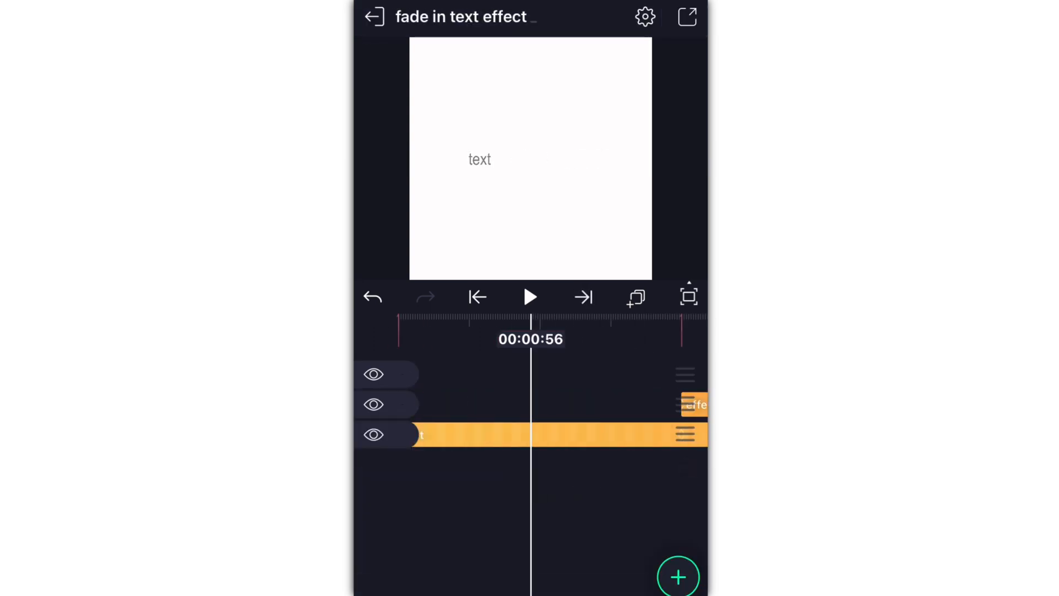
click(530, 297)
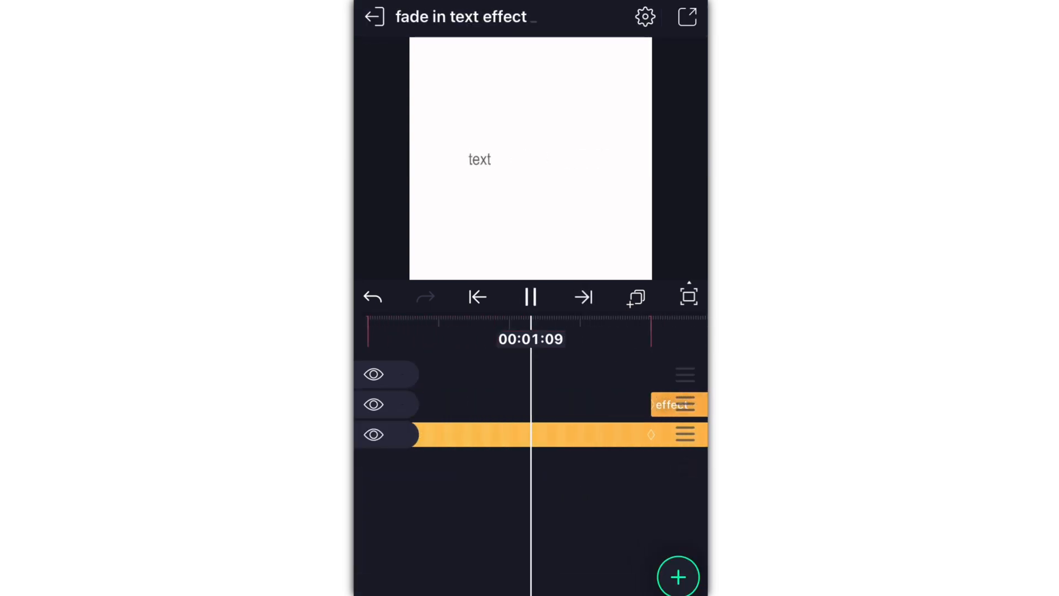